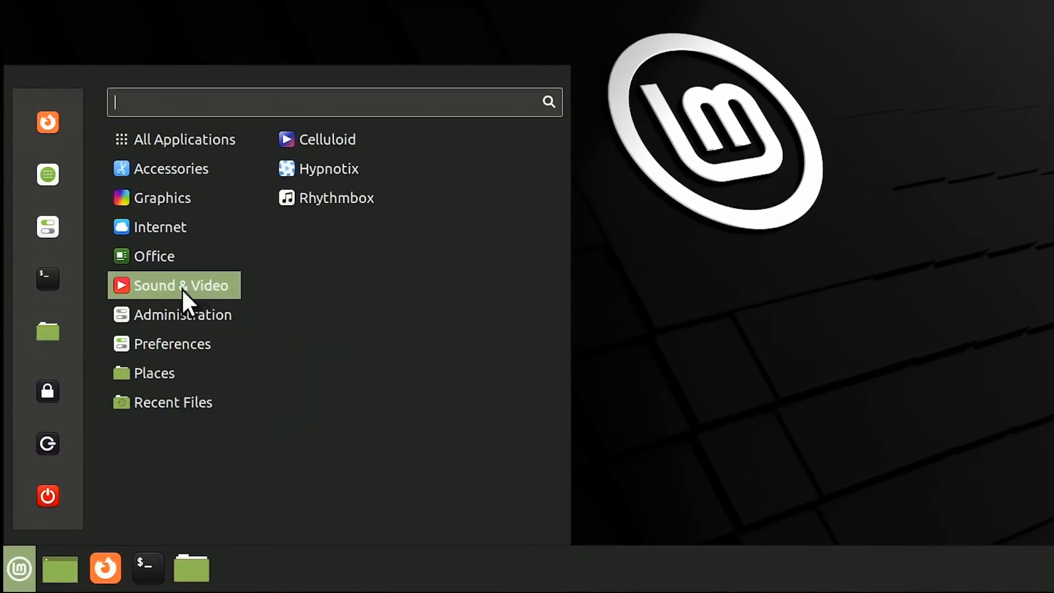
mouse_move(159, 227)
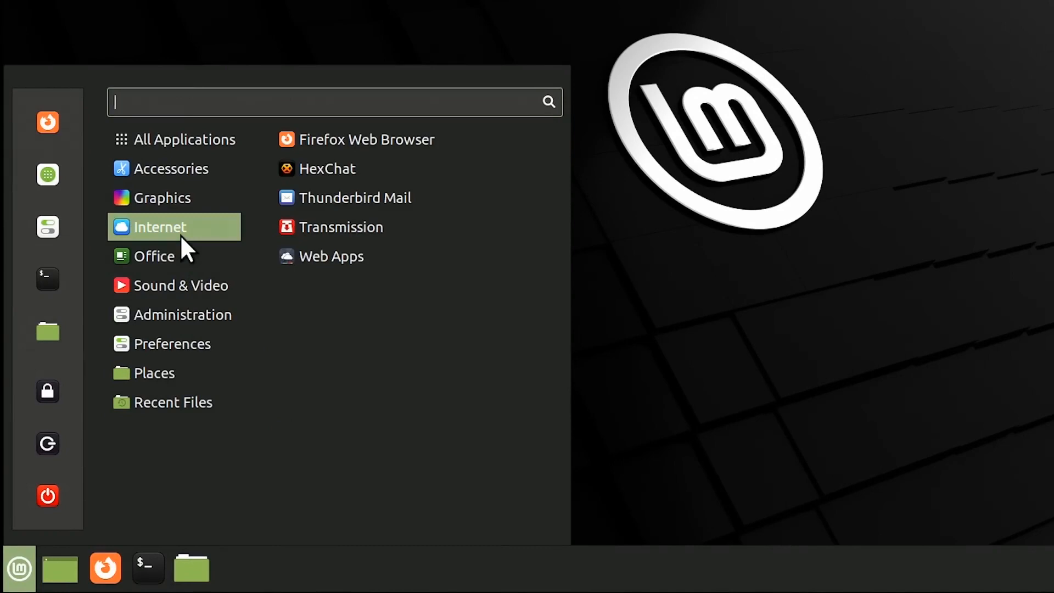
Launch the web browser and search for 'linux m'.
click(367, 139)
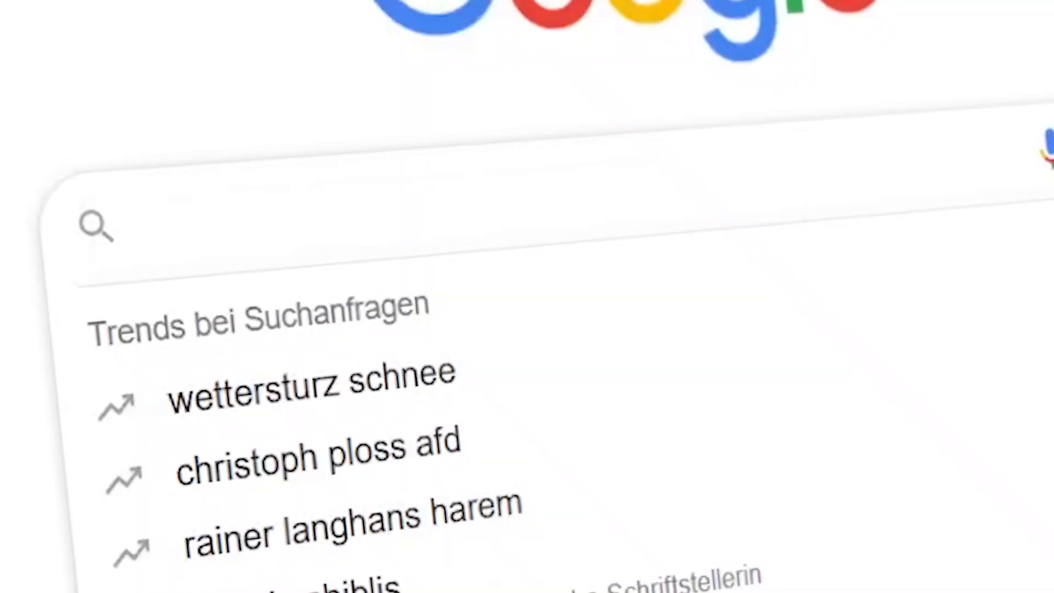
text(linux m)
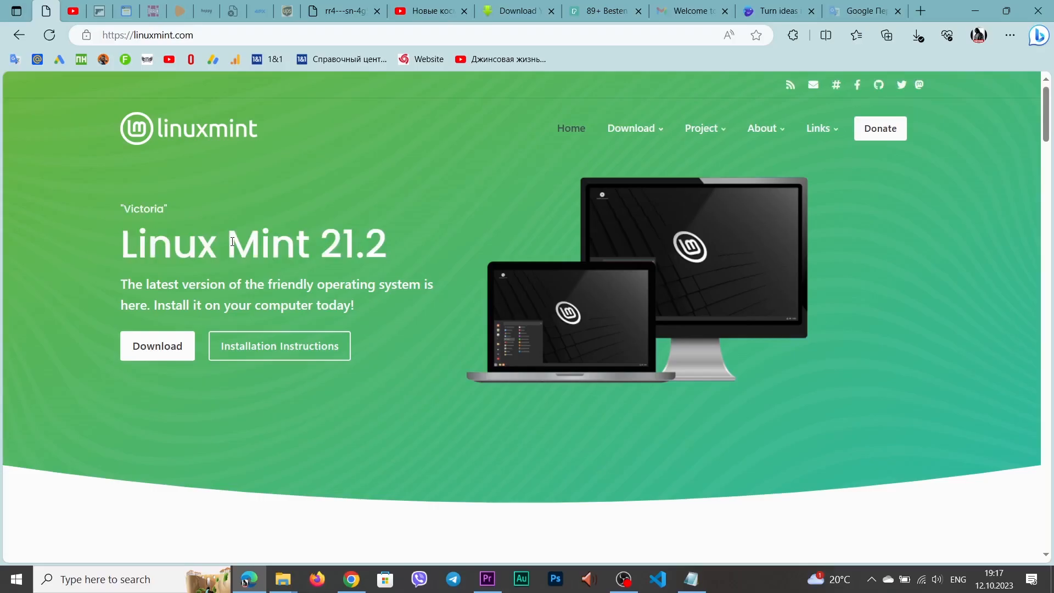
Show the Linux Mint site's Download menu listing Linux Mint 21.2.
click(630, 129)
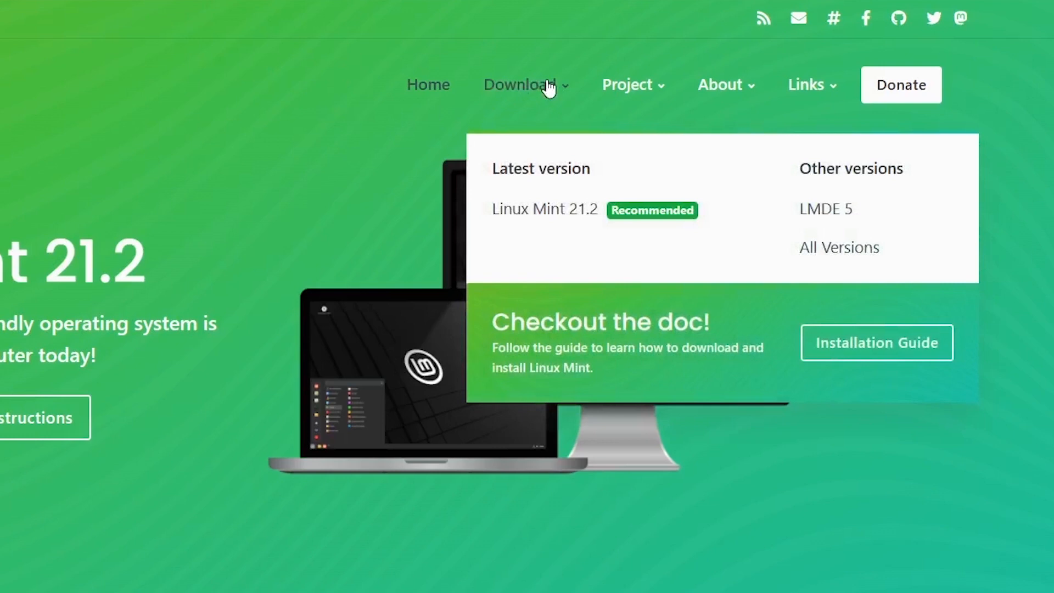
mouse_move(563, 88)
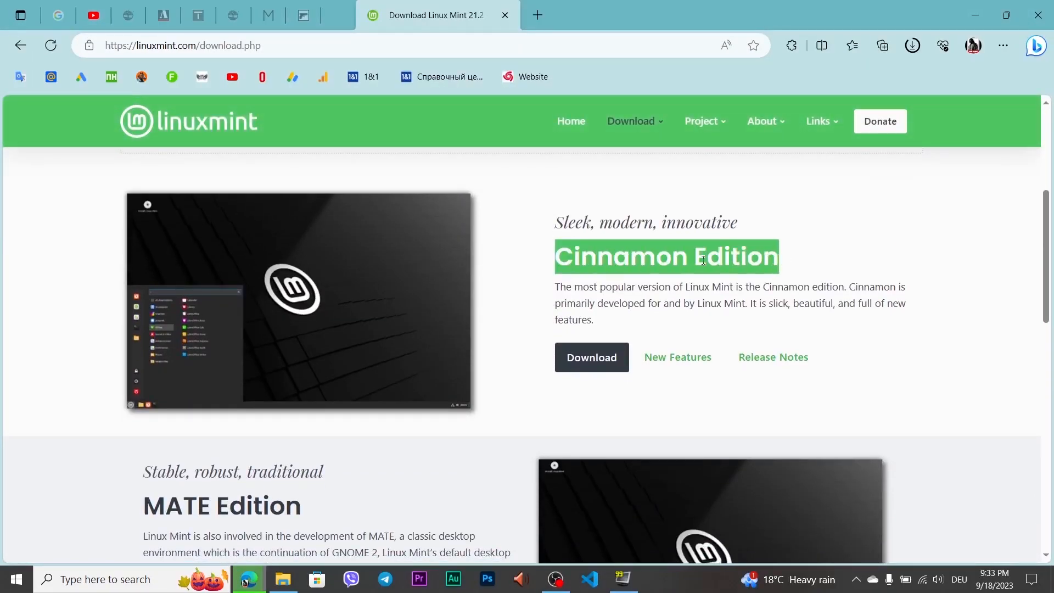
Open the Cinnamon Edition download page showing the 2.8GB ISO.
scroll(down, 3)
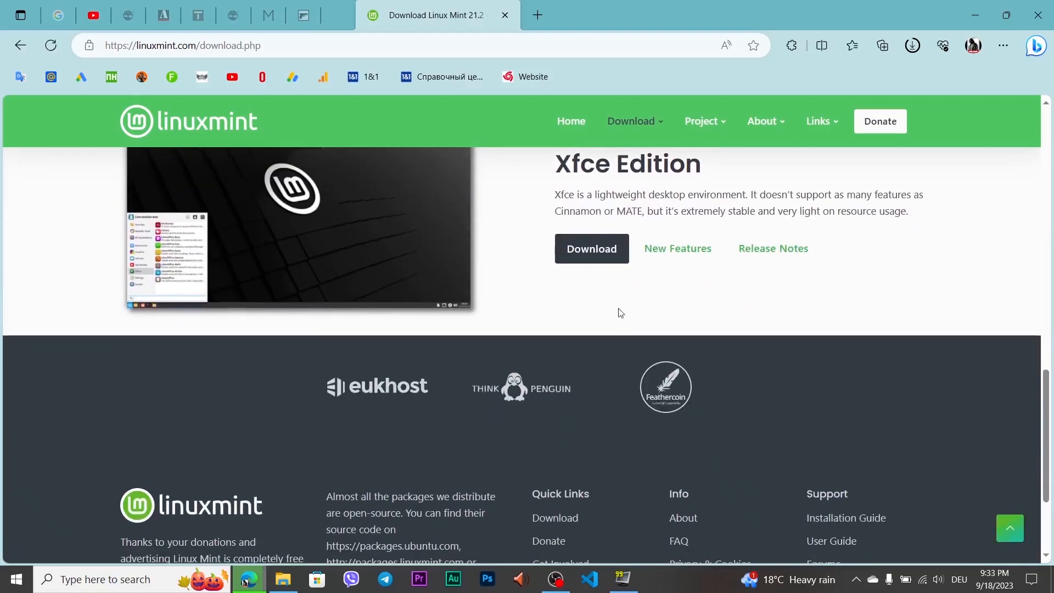
scroll(up, 3)
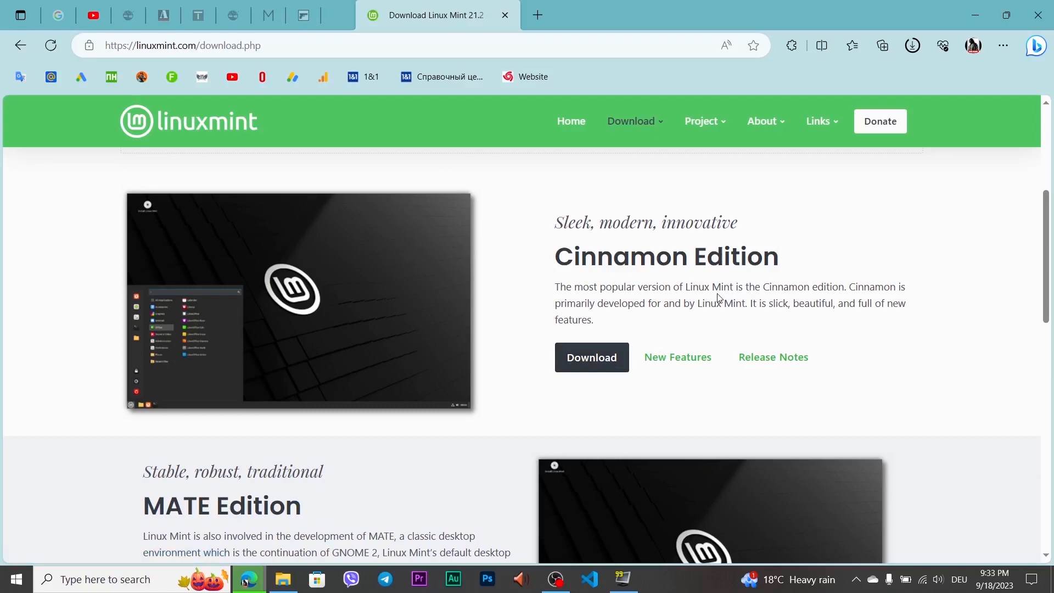
click(590, 357)
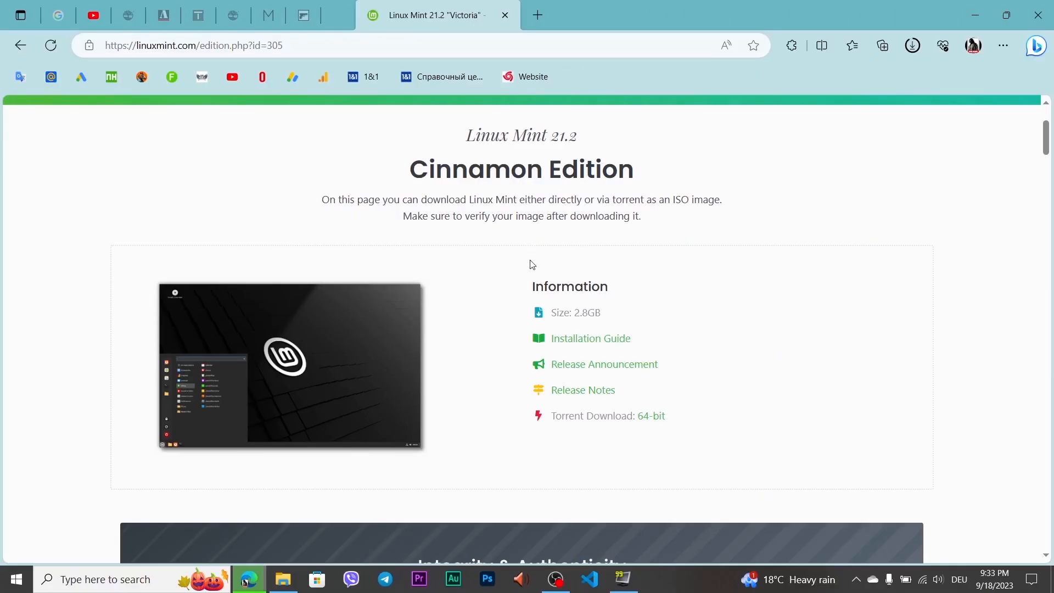
scroll(down, 3)
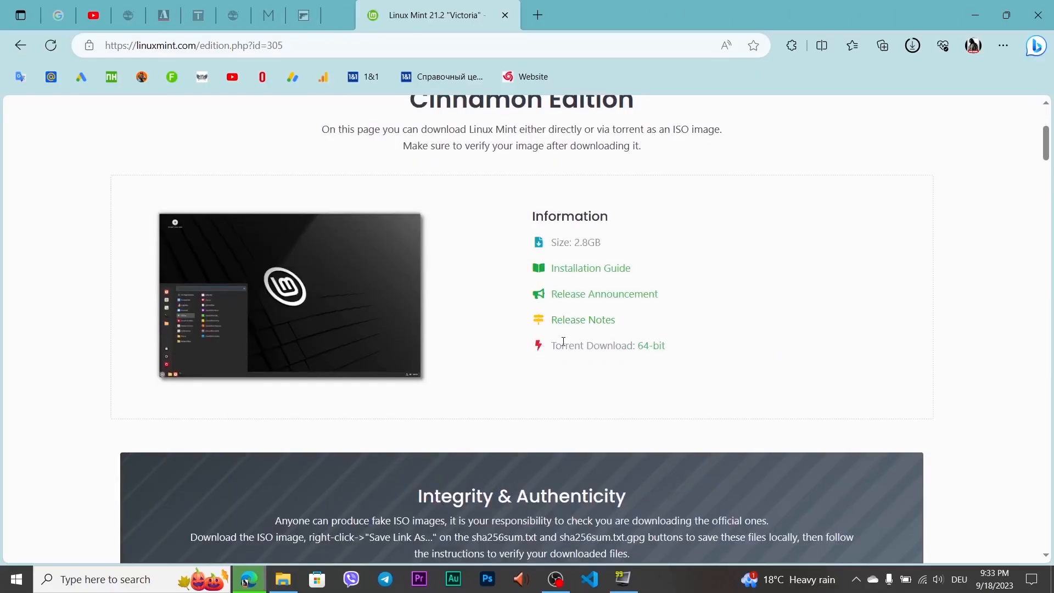